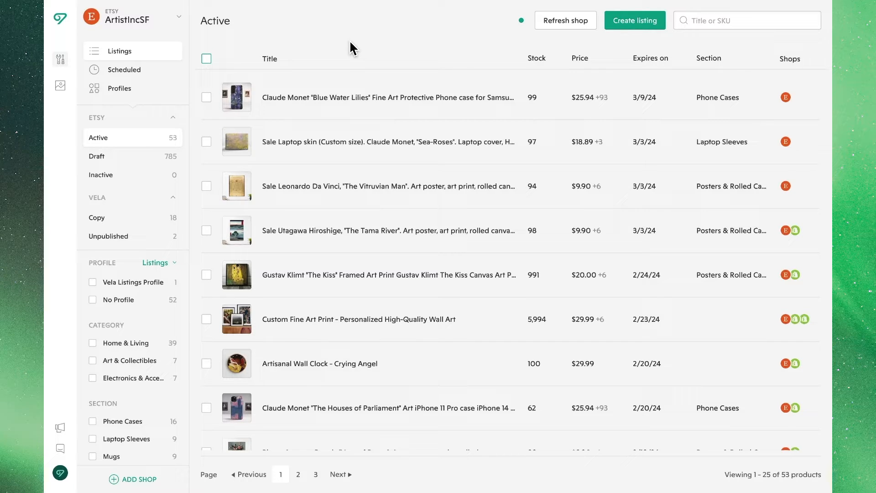
pyautogui.moveTo(343, 54)
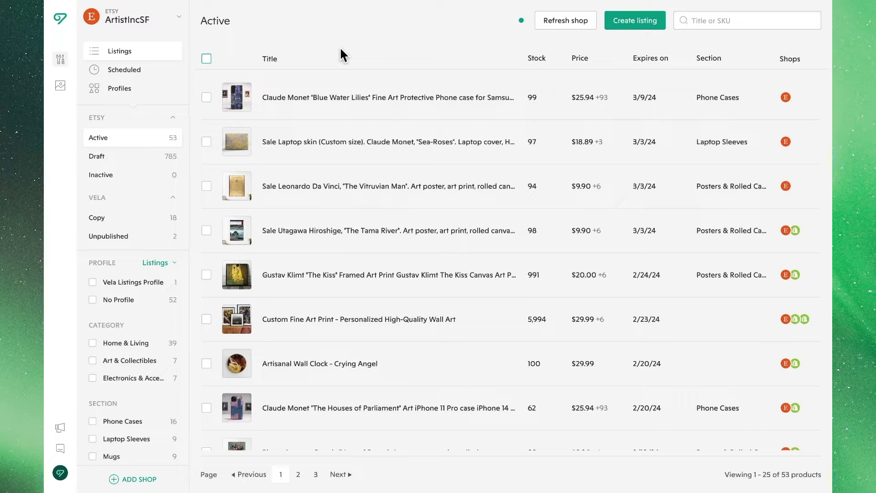
pyautogui.moveTo(99, 450)
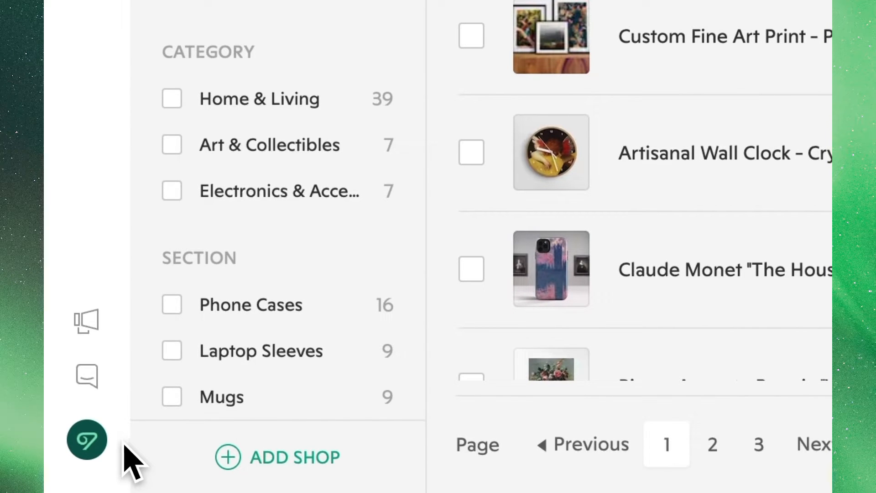
# Open Vela's Account settings from the sidebar account icon
pyautogui.click(86, 441)
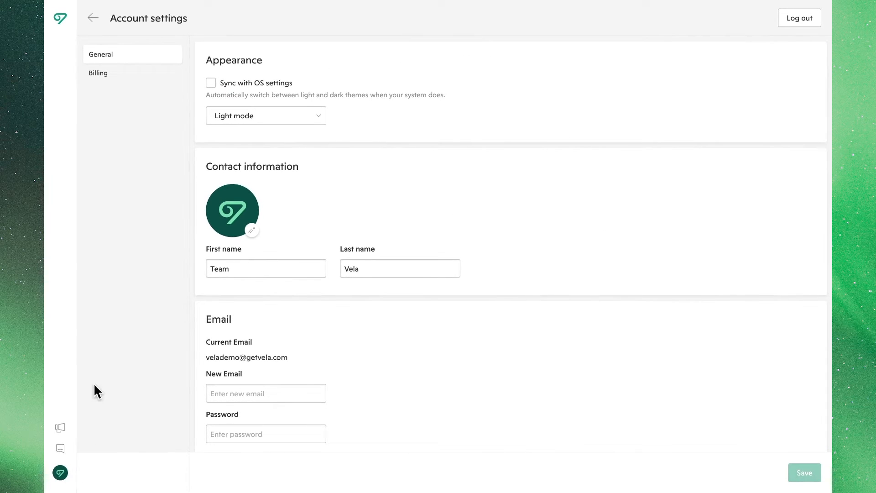
pyautogui.moveTo(112, 124)
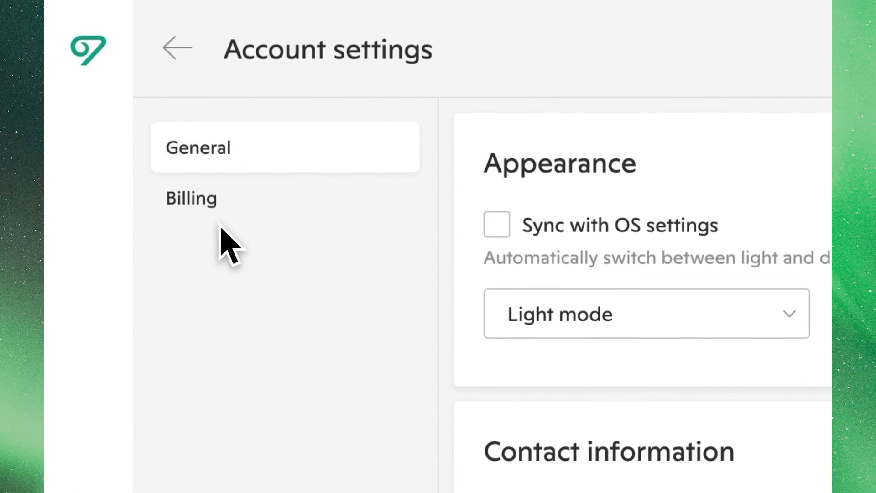
pyautogui.moveTo(226, 246)
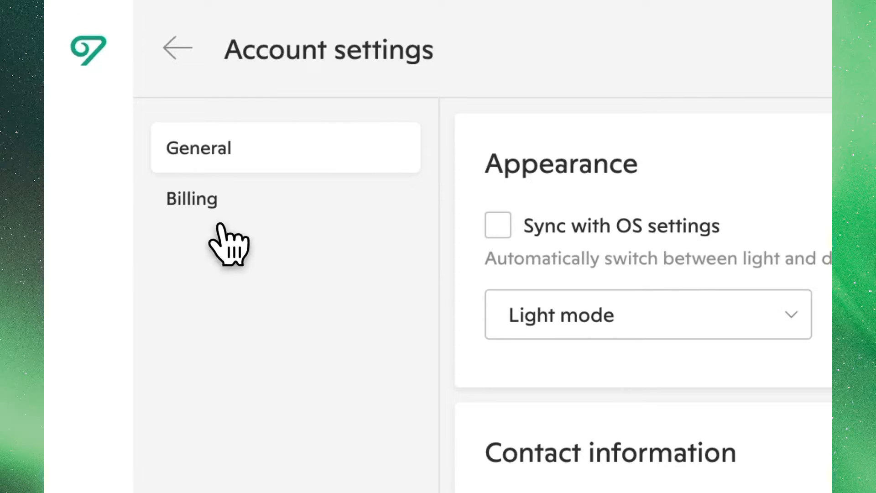
# Show the Billing section listing four shops and the $40.00 monthly total
pyautogui.click(191, 199)
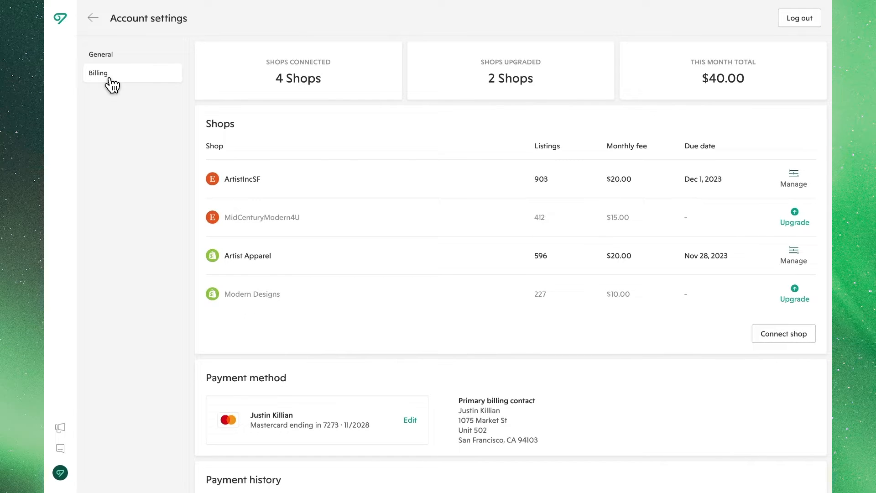
pyautogui.moveTo(301, 105)
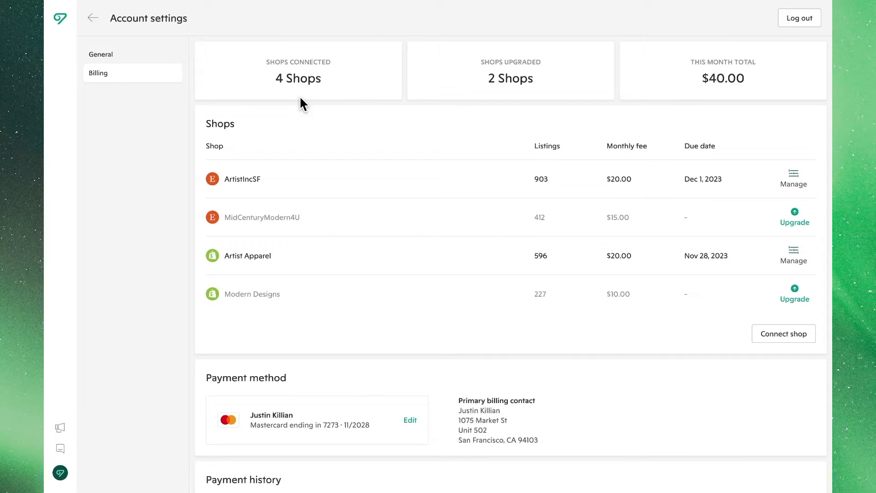
pyautogui.moveTo(509, 102)
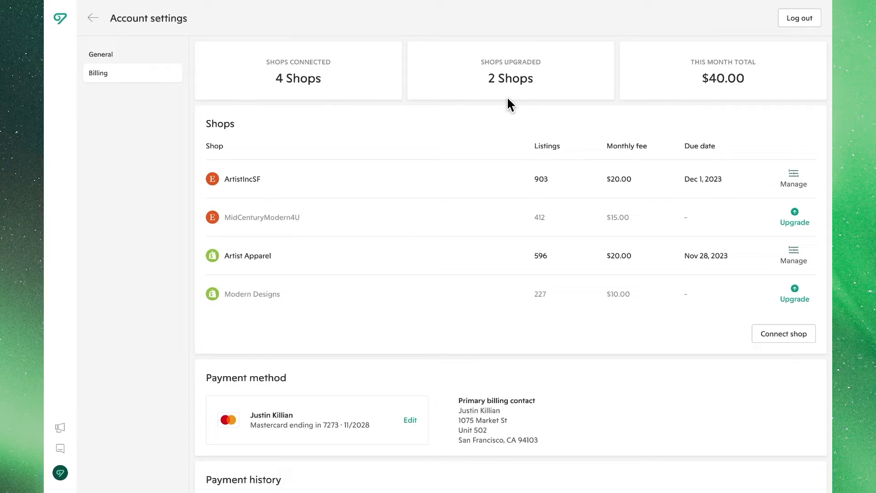
pyautogui.moveTo(554, 104)
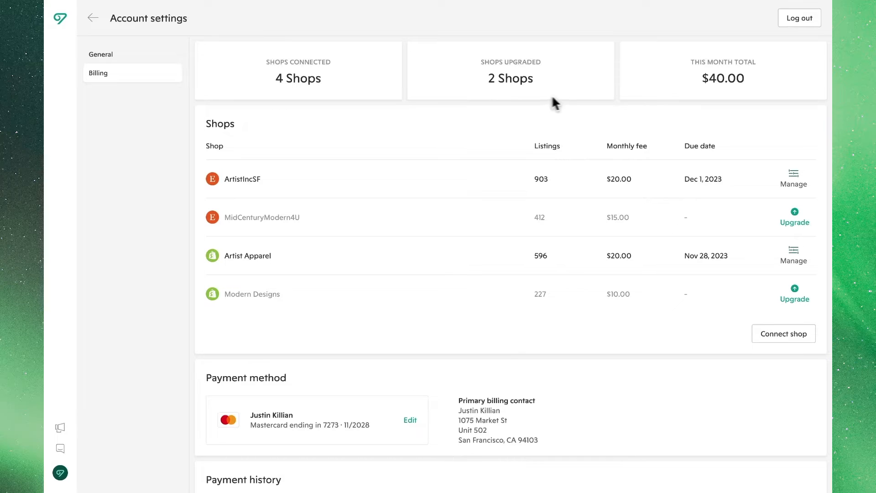
pyautogui.moveTo(722, 101)
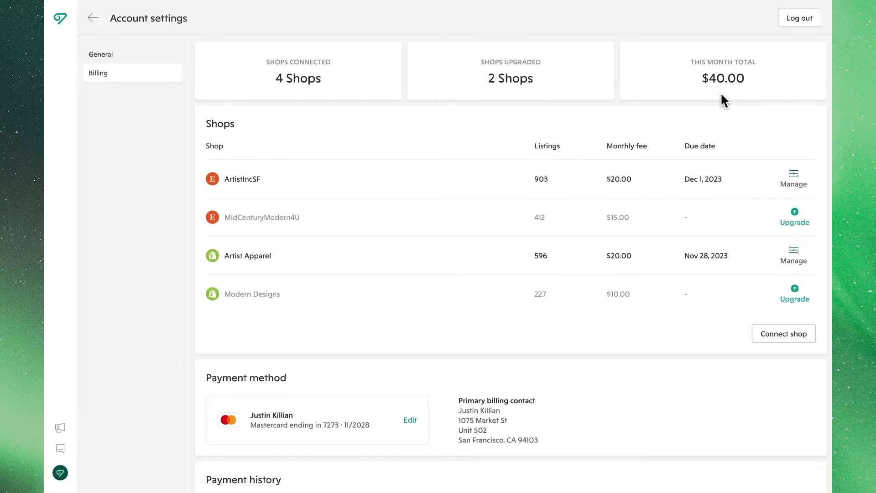
pyautogui.moveTo(736, 131)
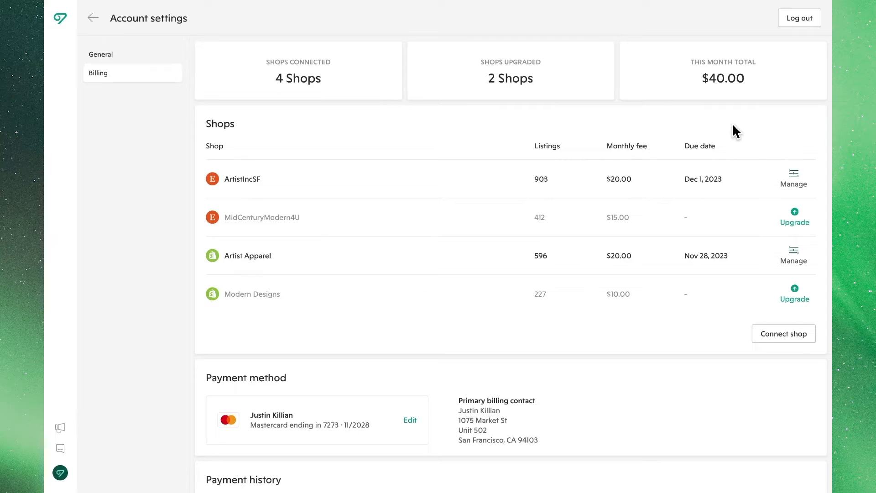
pyautogui.moveTo(739, 151)
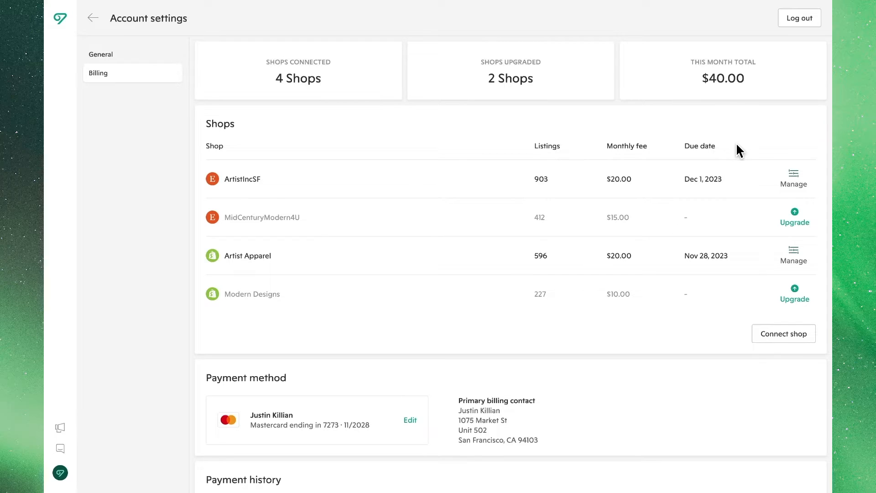
pyautogui.moveTo(743, 183)
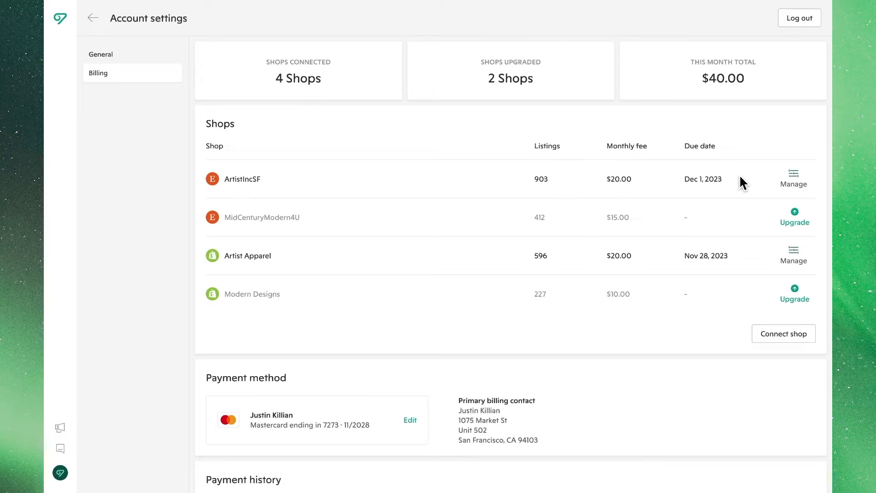
pyautogui.moveTo(793, 179)
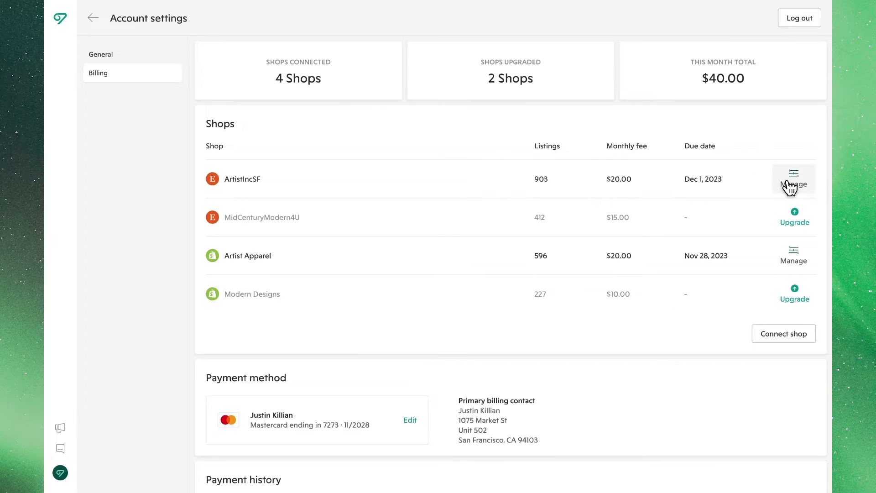
pyautogui.click(793, 179)
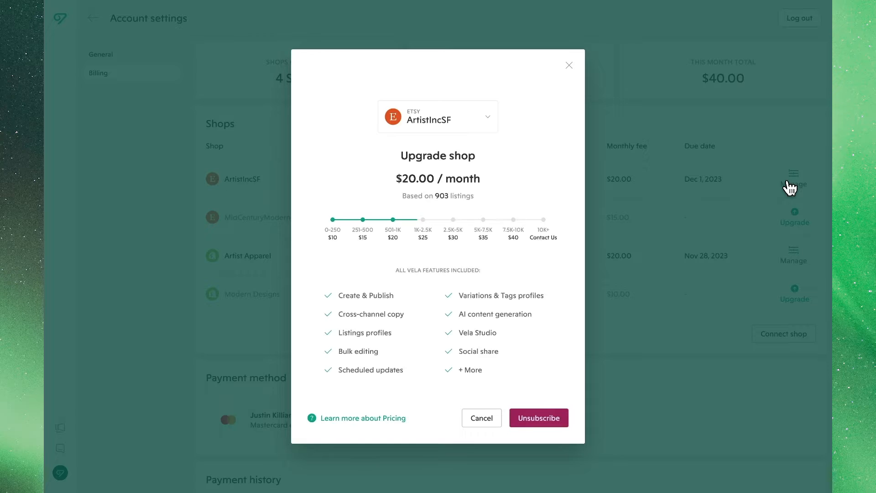
pyautogui.moveTo(708, 197)
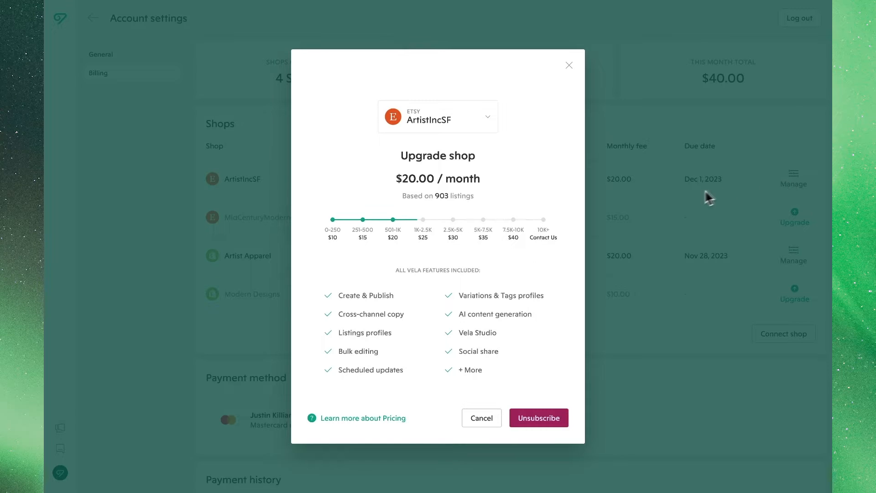
pyautogui.moveTo(423, 239)
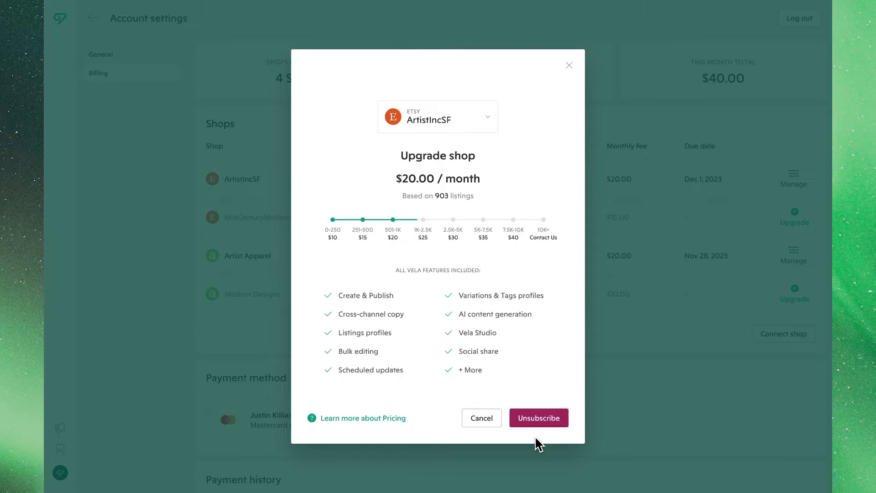
pyautogui.moveTo(545, 209)
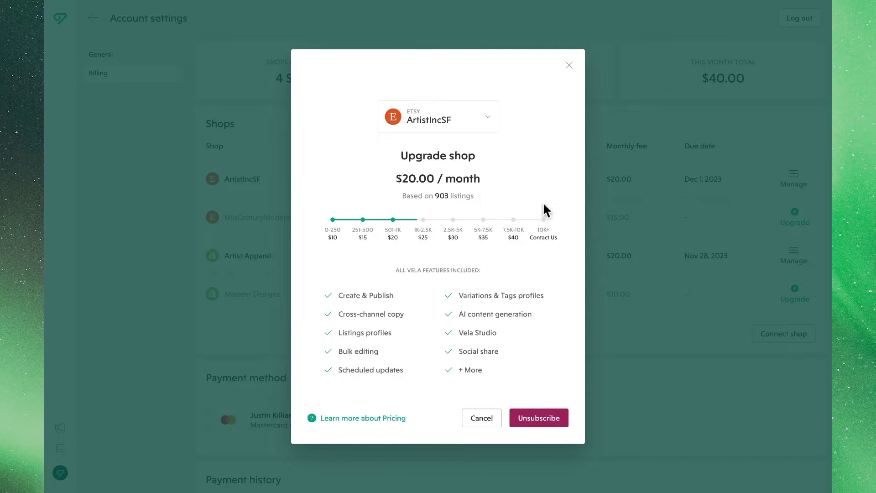
pyautogui.click(569, 65)
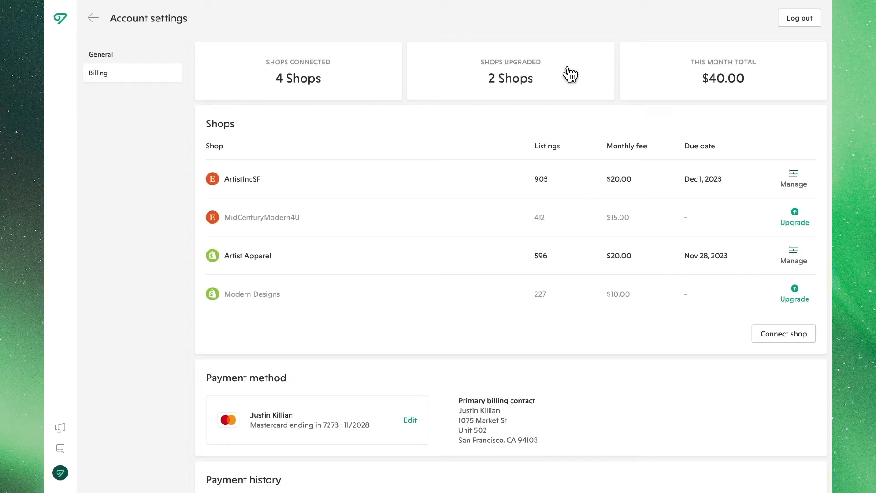
pyautogui.moveTo(764, 222)
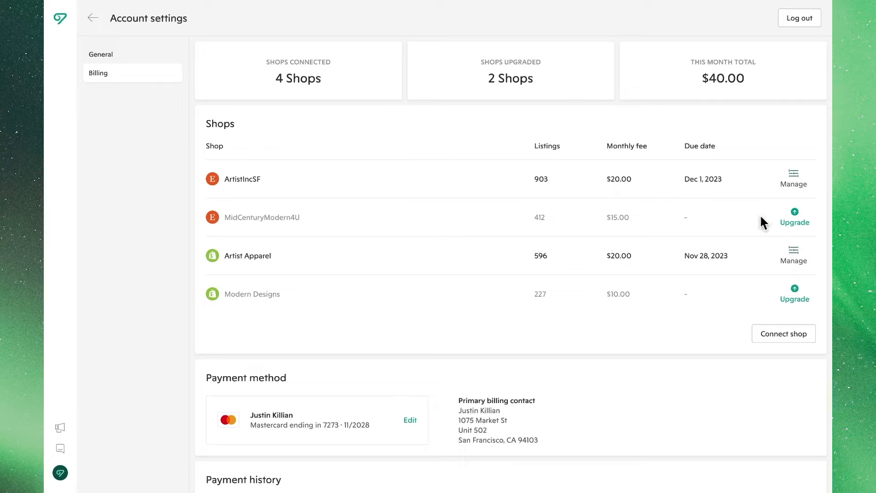
pyautogui.moveTo(793, 222)
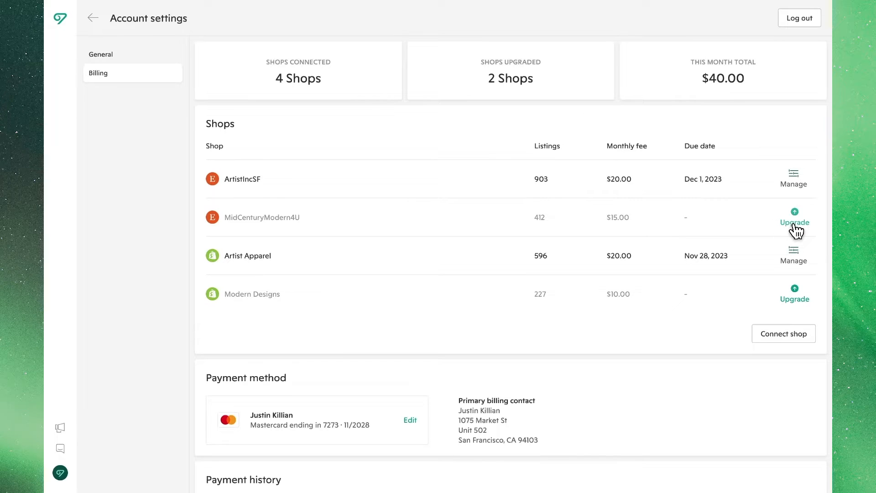
# Upgrade MidCenturyModern4U (412 listings) to the $15.00/month plan
pyautogui.click(794, 222)
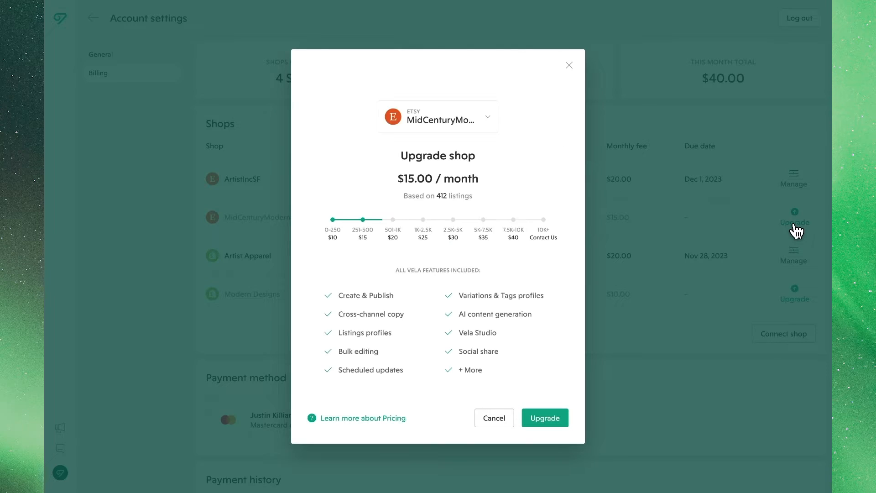
pyautogui.moveTo(795, 230)
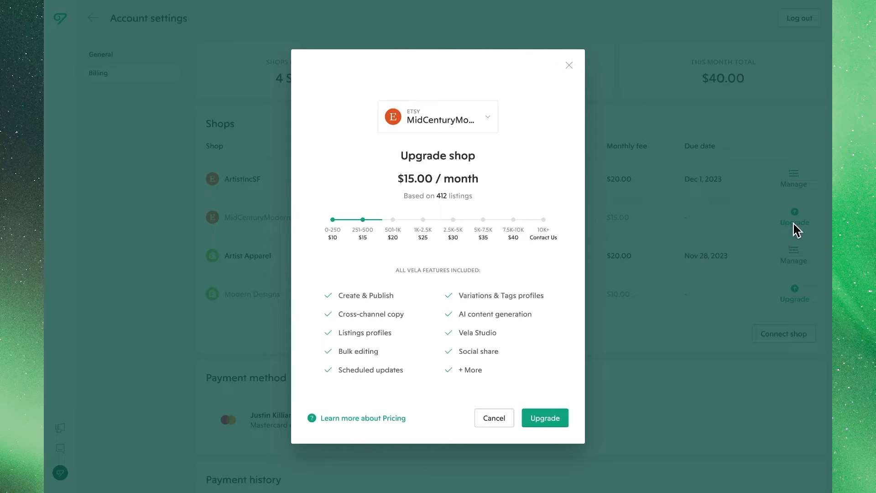
pyautogui.moveTo(718, 289)
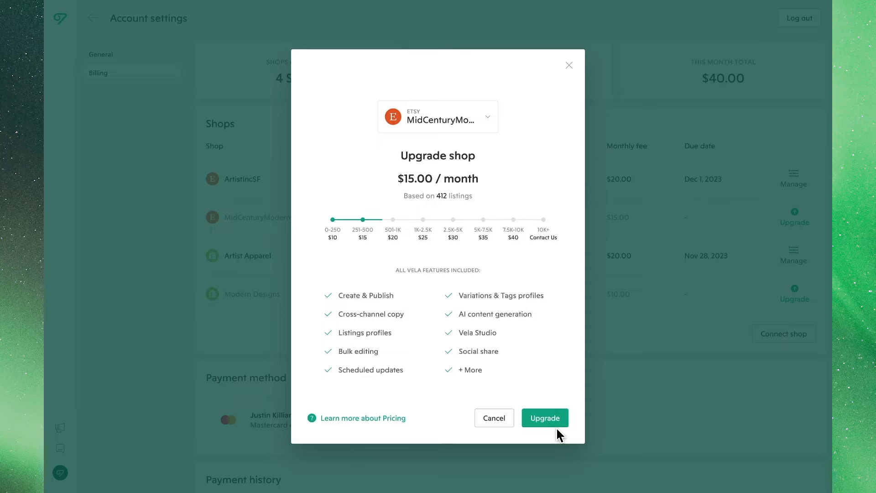
pyautogui.click(545, 418)
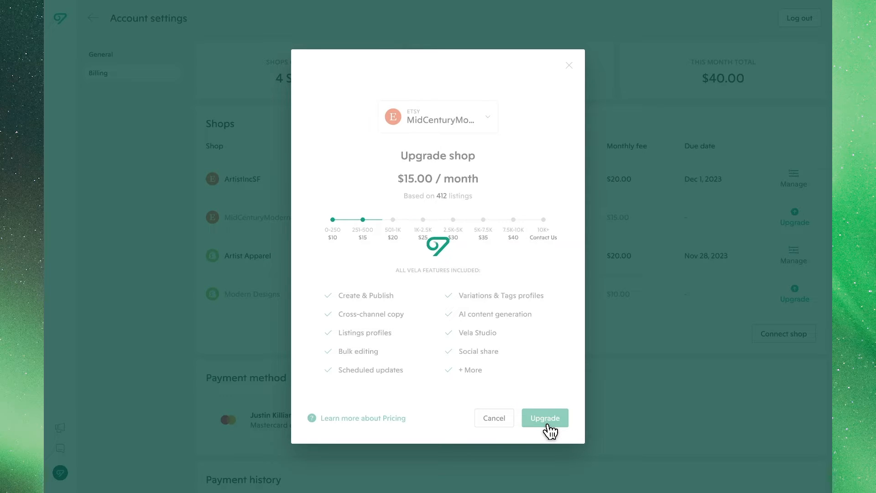
pyautogui.click(544, 417)
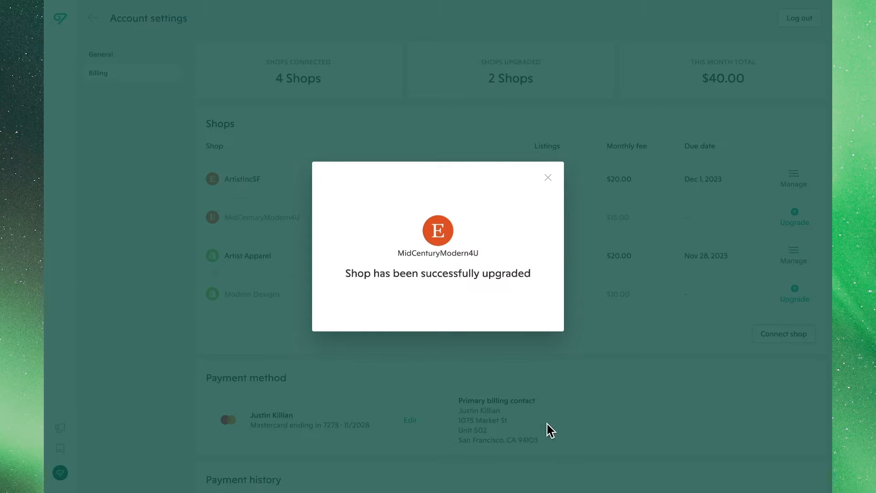
pyautogui.moveTo(555, 201)
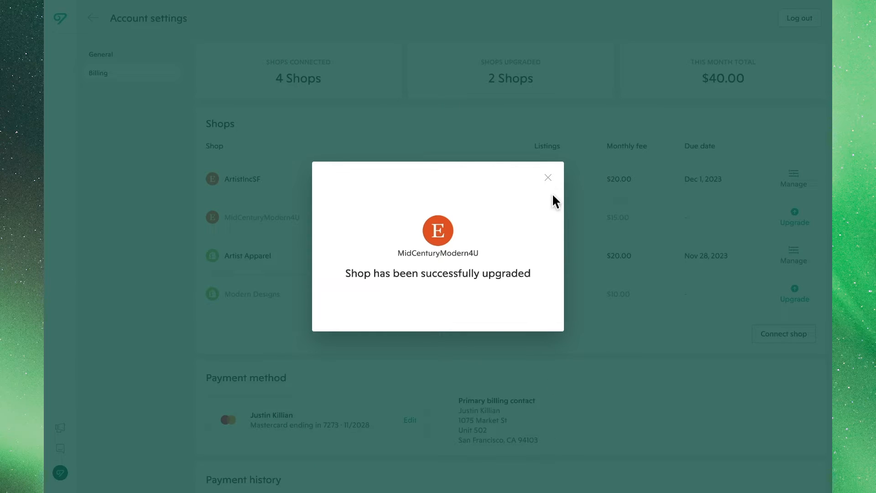
pyautogui.click(547, 177)
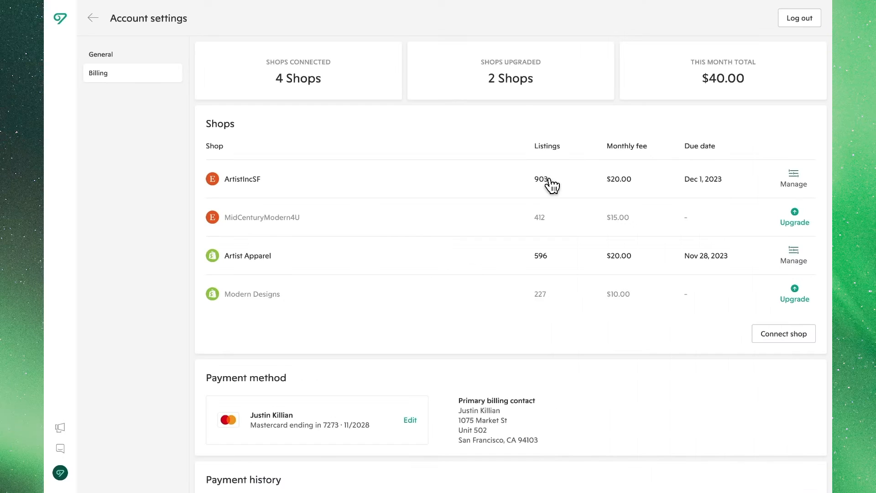
pyautogui.moveTo(551, 184)
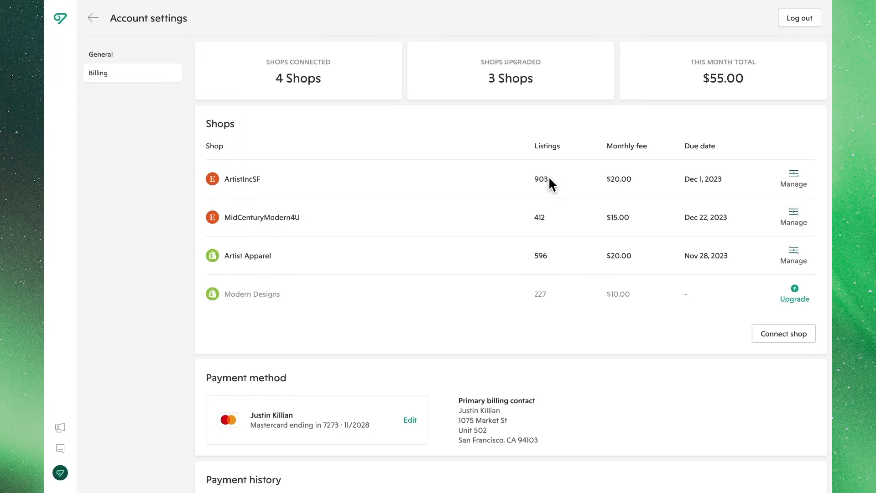
pyautogui.moveTo(689, 229)
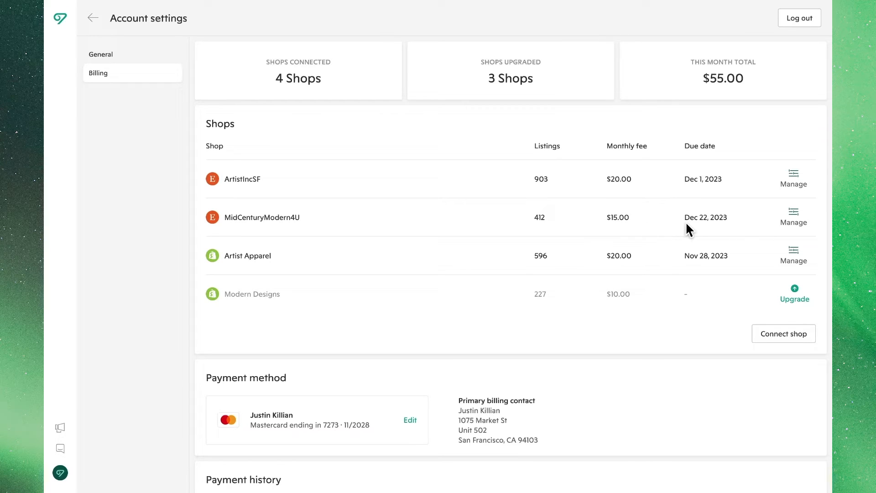
pyautogui.moveTo(702, 232)
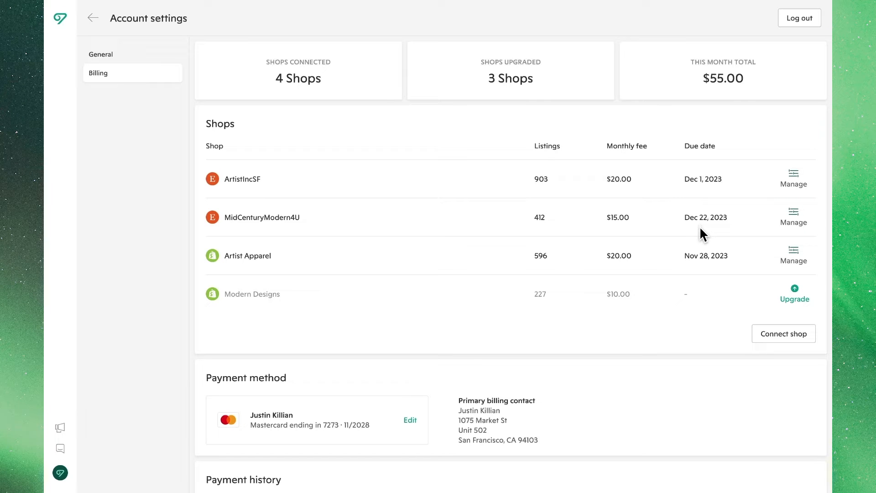
pyautogui.moveTo(794, 304)
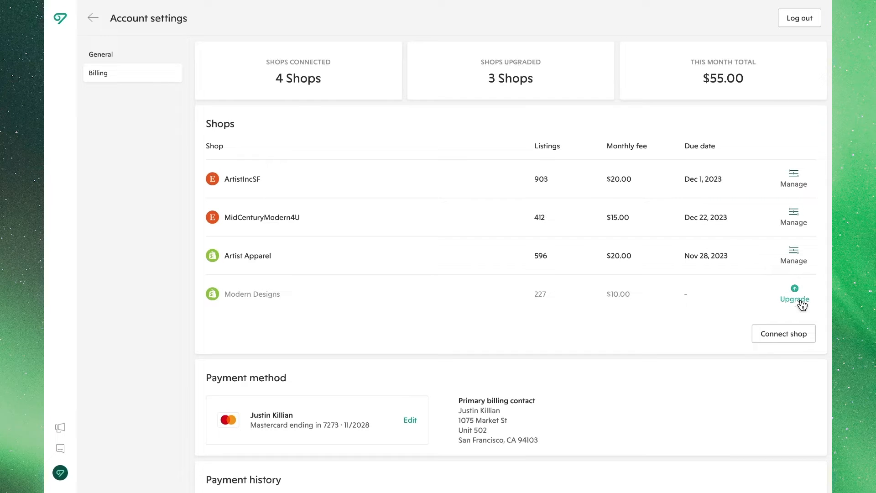
# Submit the $10.00/month upgrade for Modern Designs (227 listings)
pyautogui.click(794, 298)
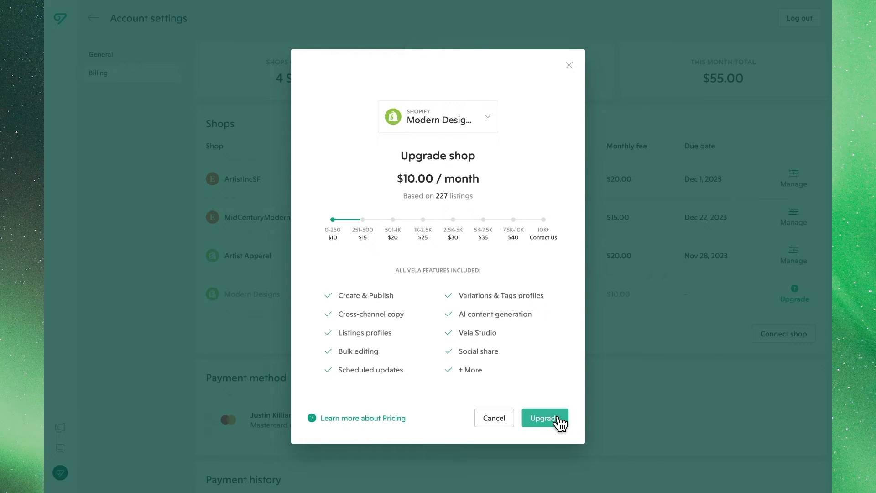
pyautogui.click(545, 418)
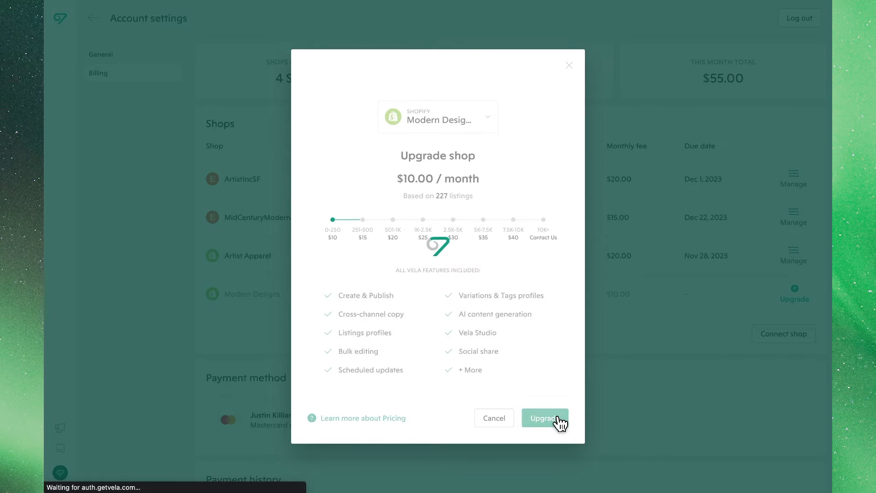
pyautogui.click(544, 417)
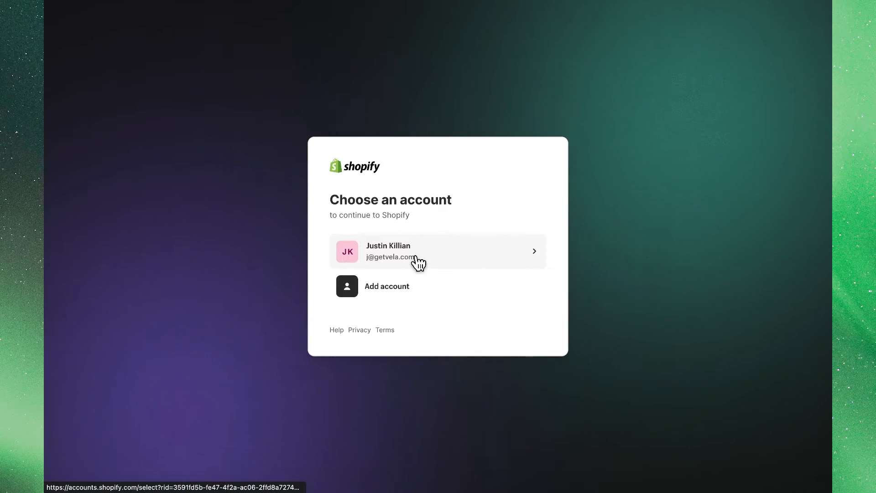
# Approve the $10.00 Vela subscription in Shopify and dismiss the success message
pyautogui.click(438, 251)
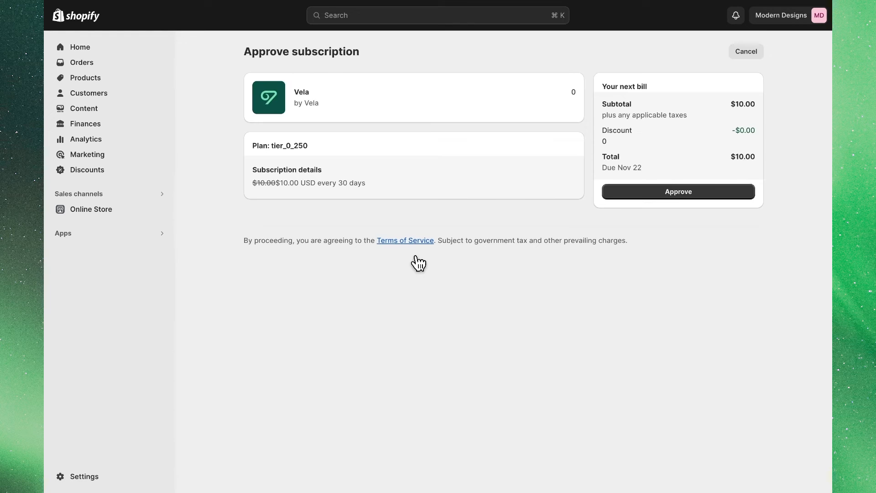
pyautogui.moveTo(569, 230)
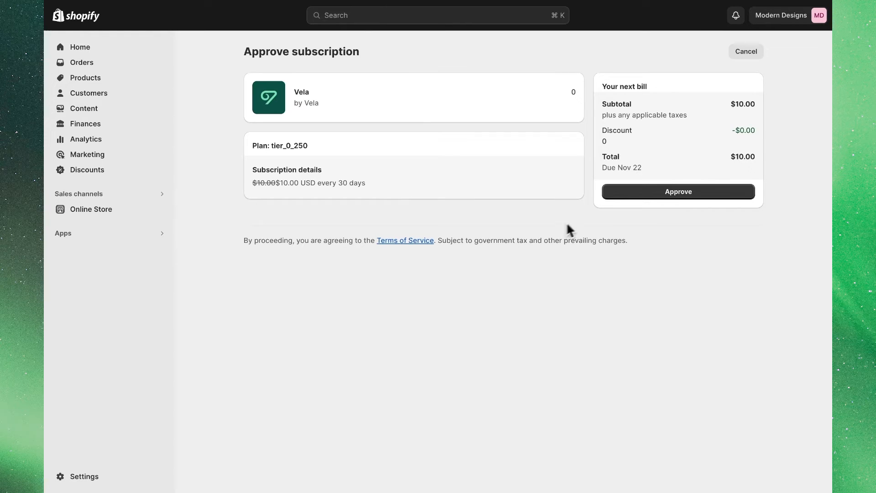
pyautogui.moveTo(662, 200)
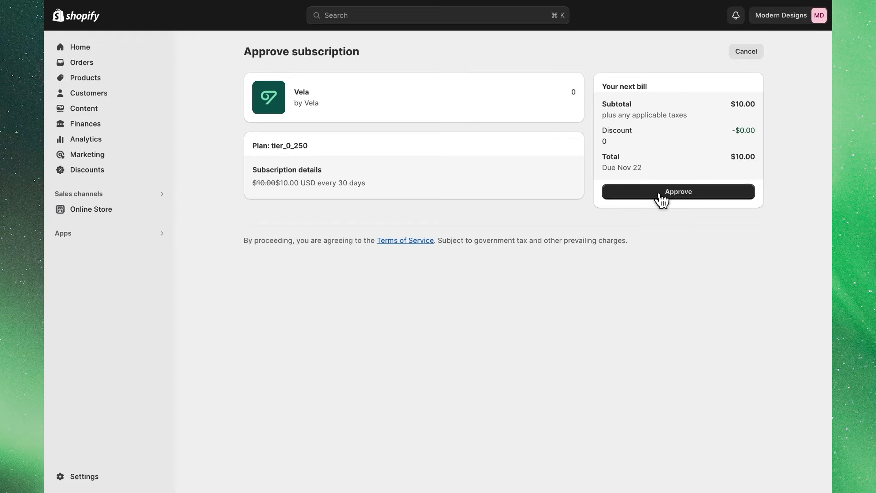
pyautogui.click(677, 191)
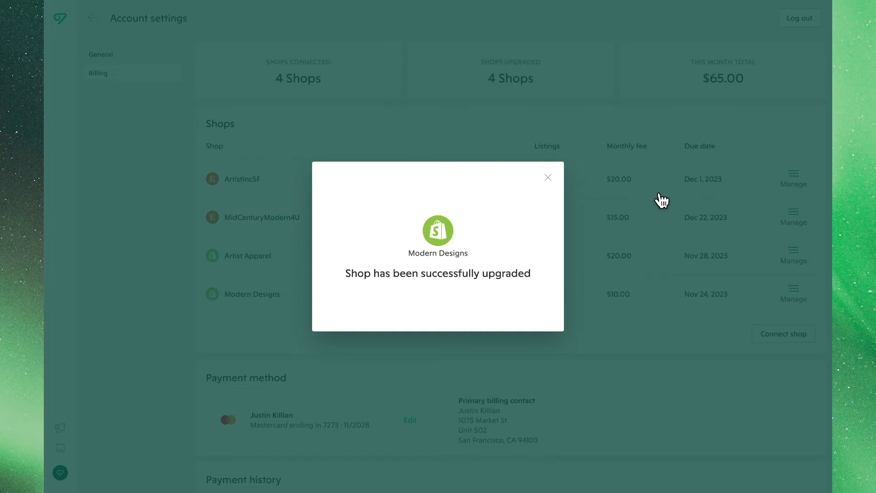
pyautogui.click(548, 177)
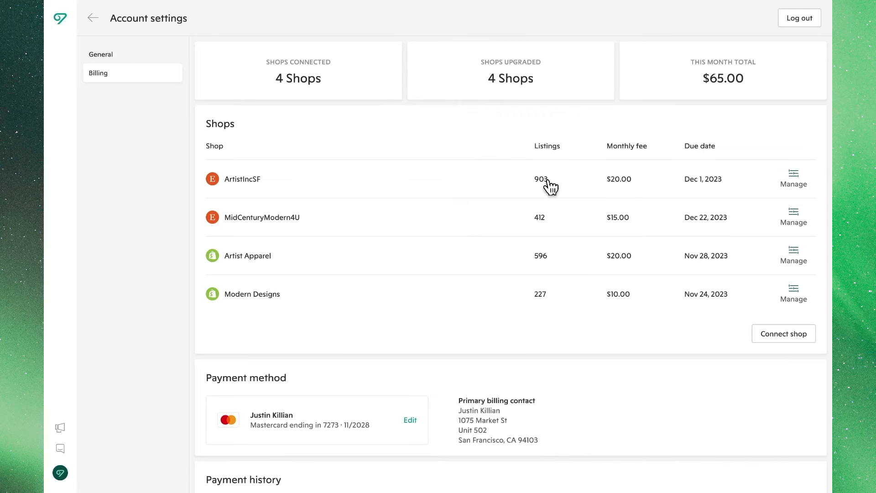
pyautogui.moveTo(664, 189)
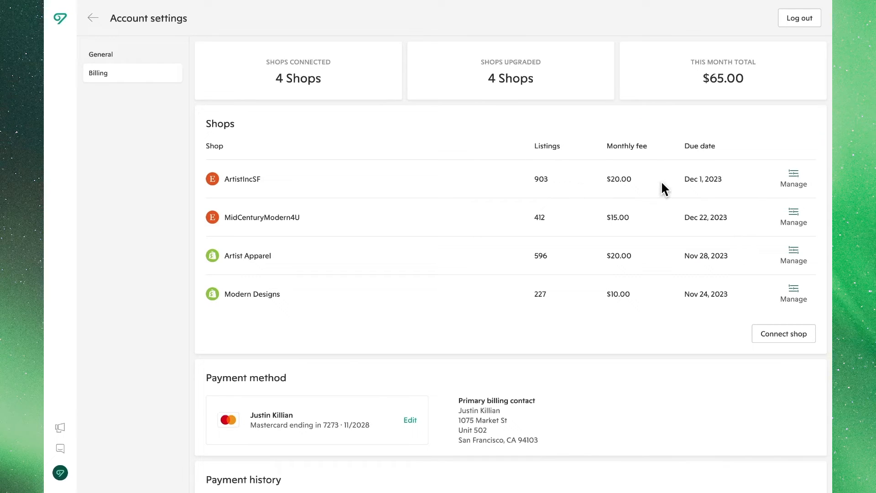
pyautogui.moveTo(656, 305)
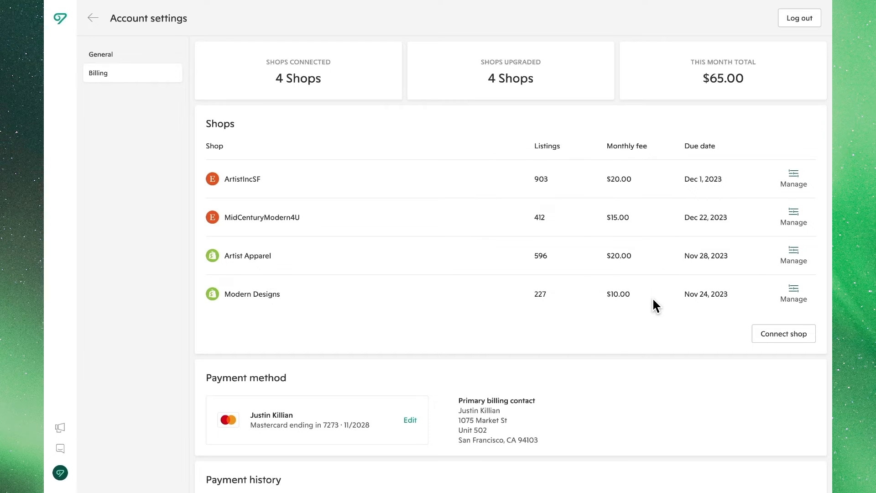
# Review the payment history, including the paid $0.00 ArtistIncSF bill
pyautogui.scroll(-3)
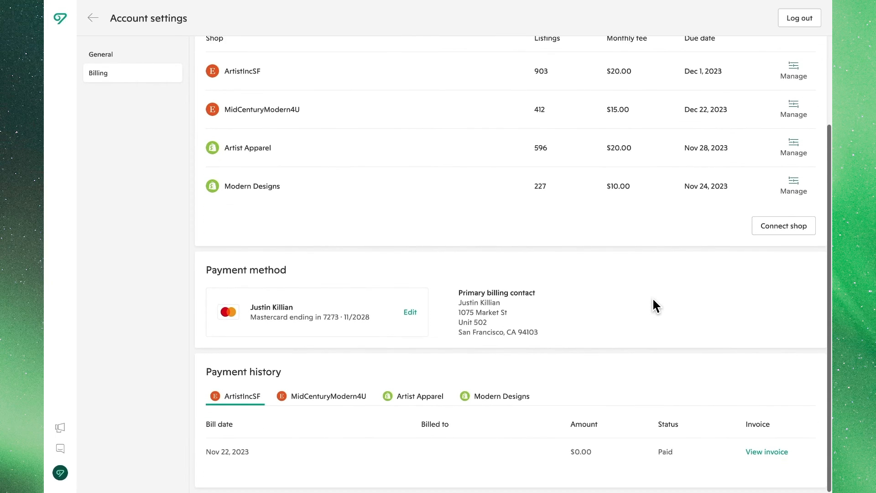
pyautogui.moveTo(529, 369)
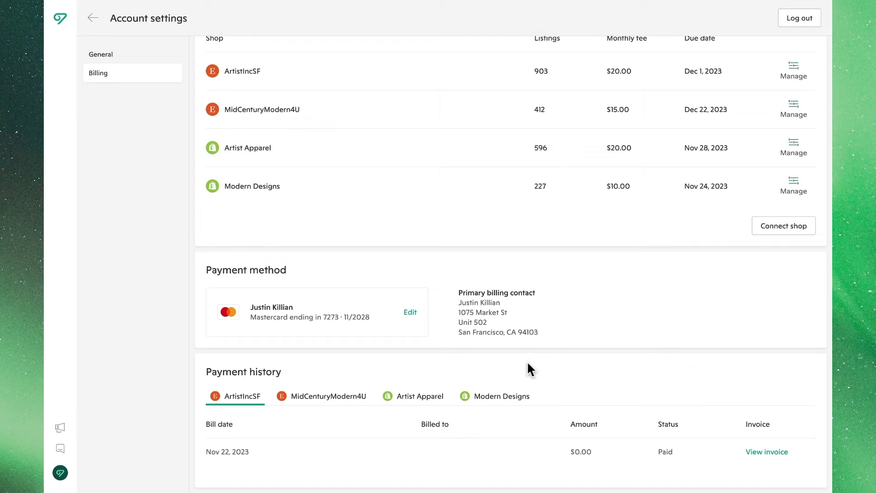
pyautogui.moveTo(347, 407)
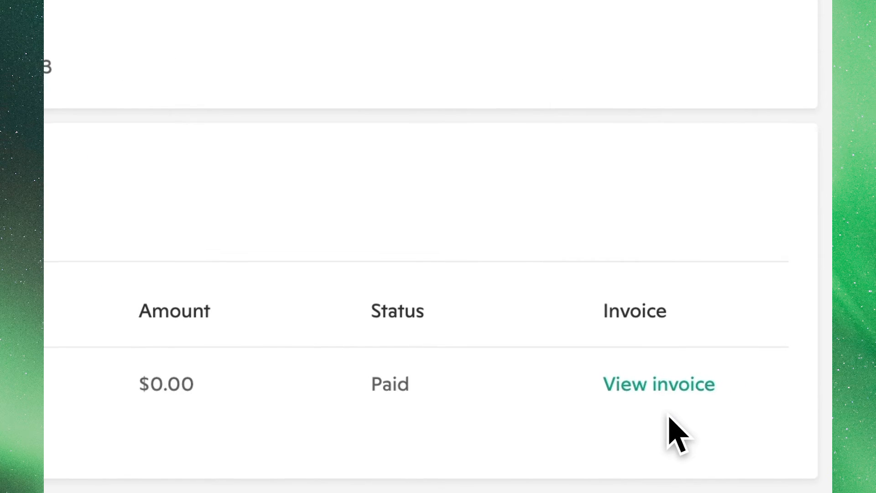
pyautogui.scroll(3)
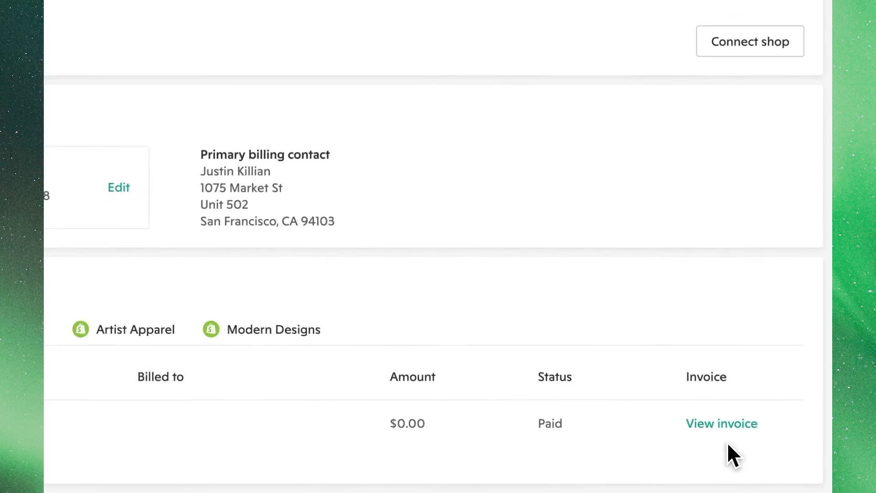
pyautogui.scroll(3)
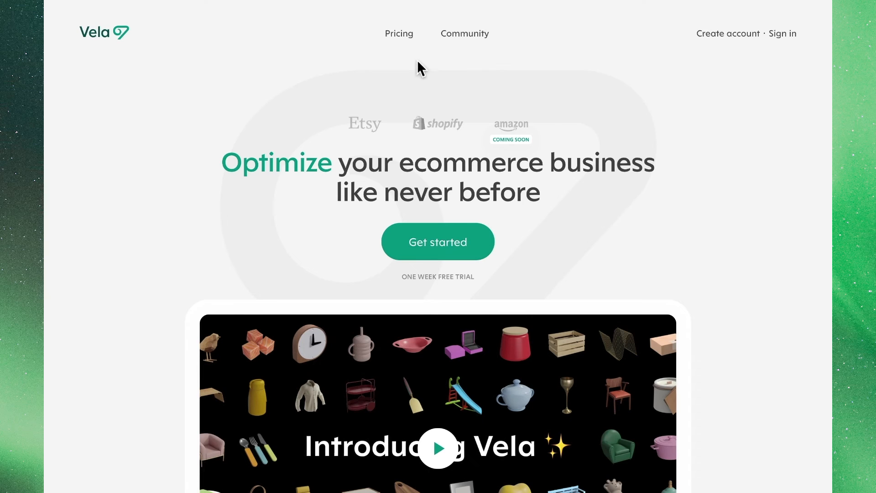
# Set the pricing estimator to 6,050 listings ($35 per shop/month) and scroll to the FAQs
pyautogui.click(399, 34)
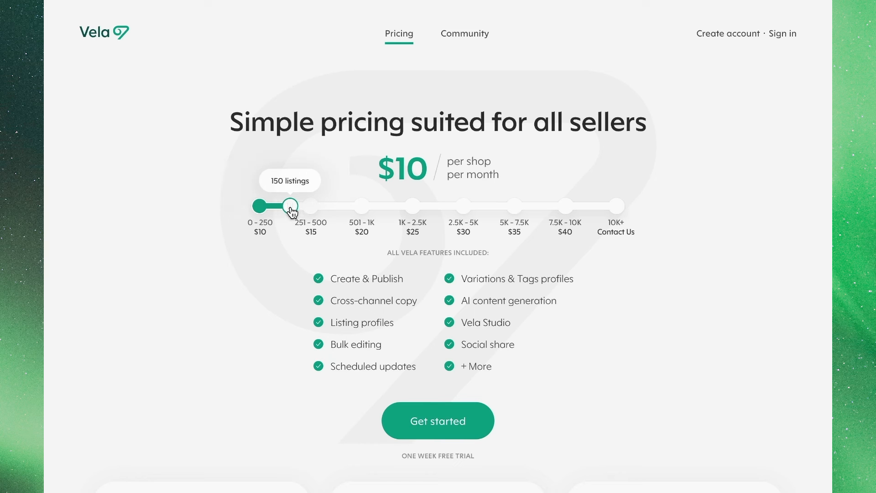
pyautogui.moveTo(286, 205); pyautogui.dragTo(339, 205)
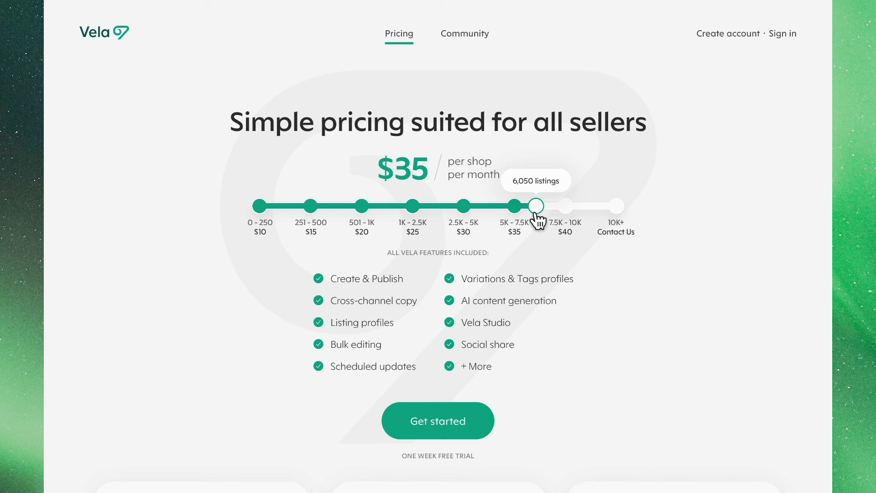
pyautogui.moveTo(460, 278)
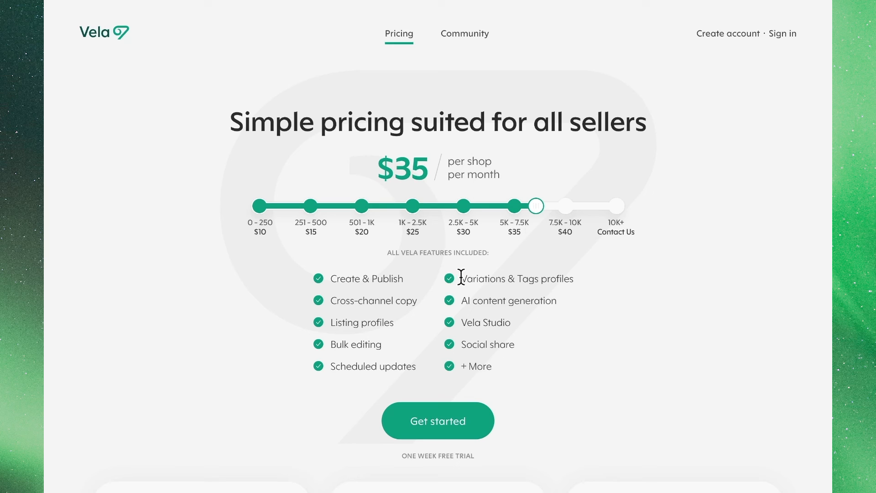
pyautogui.moveTo(441, 303)
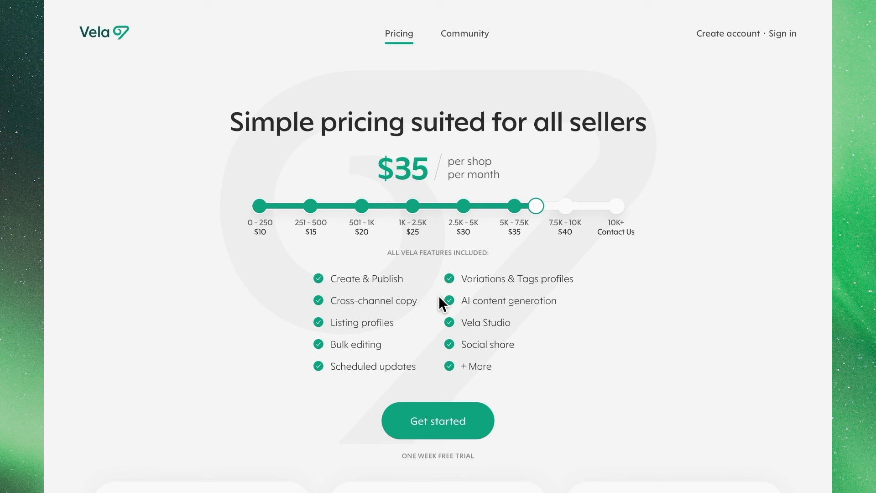
pyautogui.moveTo(508, 447)
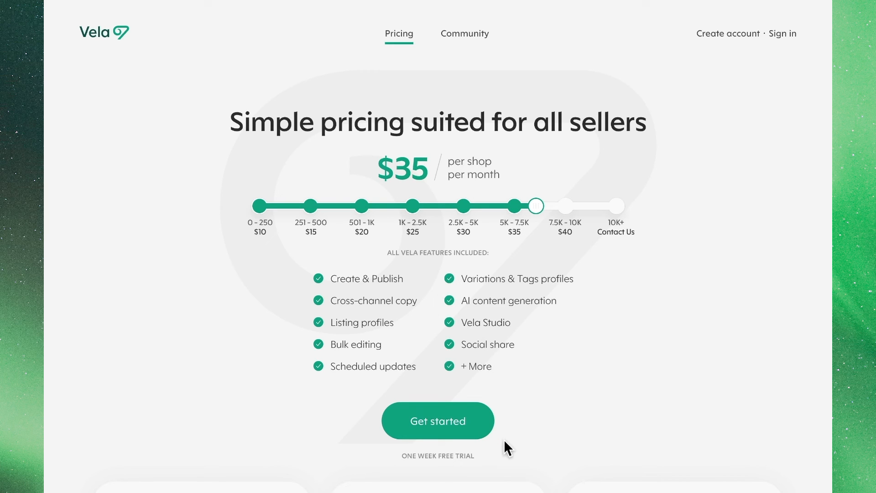
pyautogui.moveTo(500, 456)
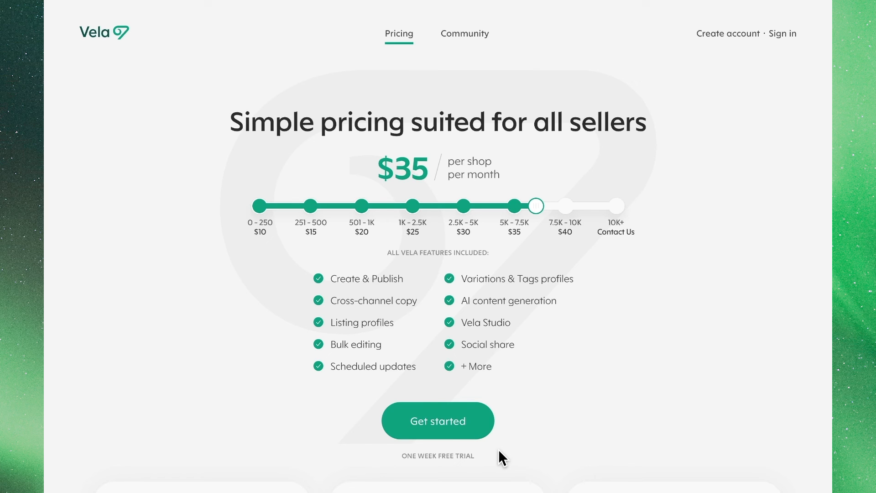
pyautogui.scroll(-3)
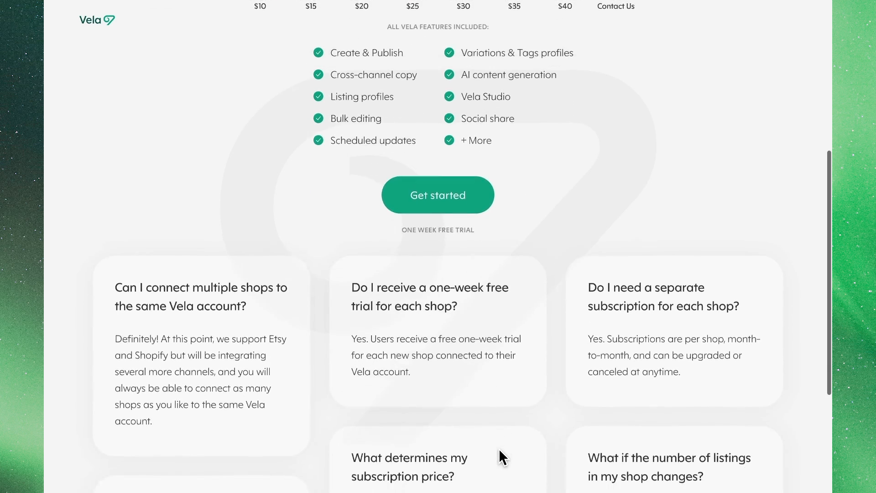
pyautogui.scroll(-3)
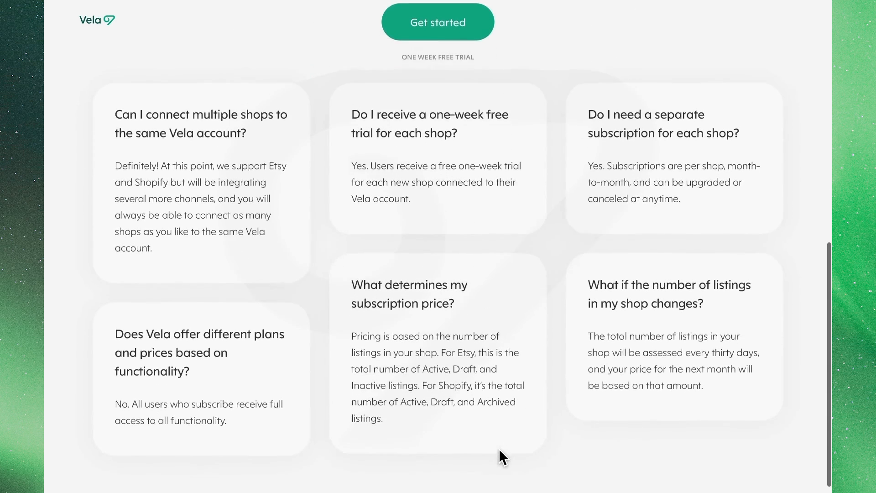
pyautogui.scroll(3)
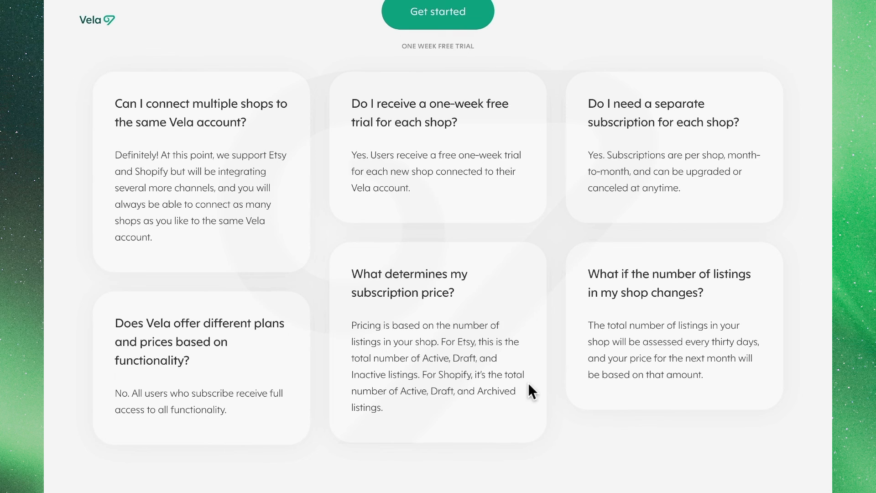
pyautogui.scroll(3)
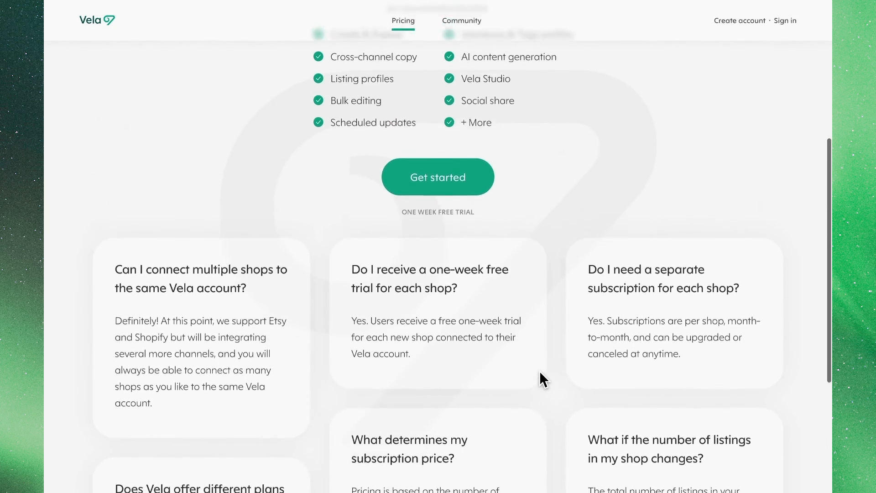
pyautogui.scroll(3)
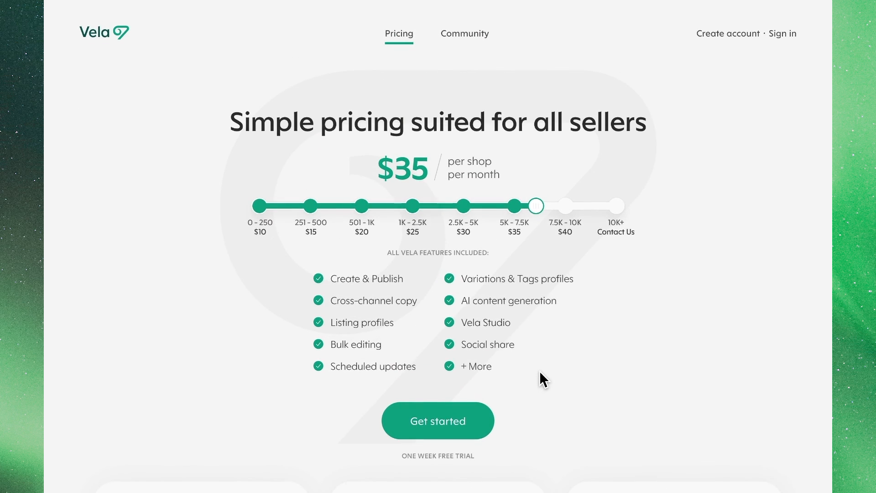